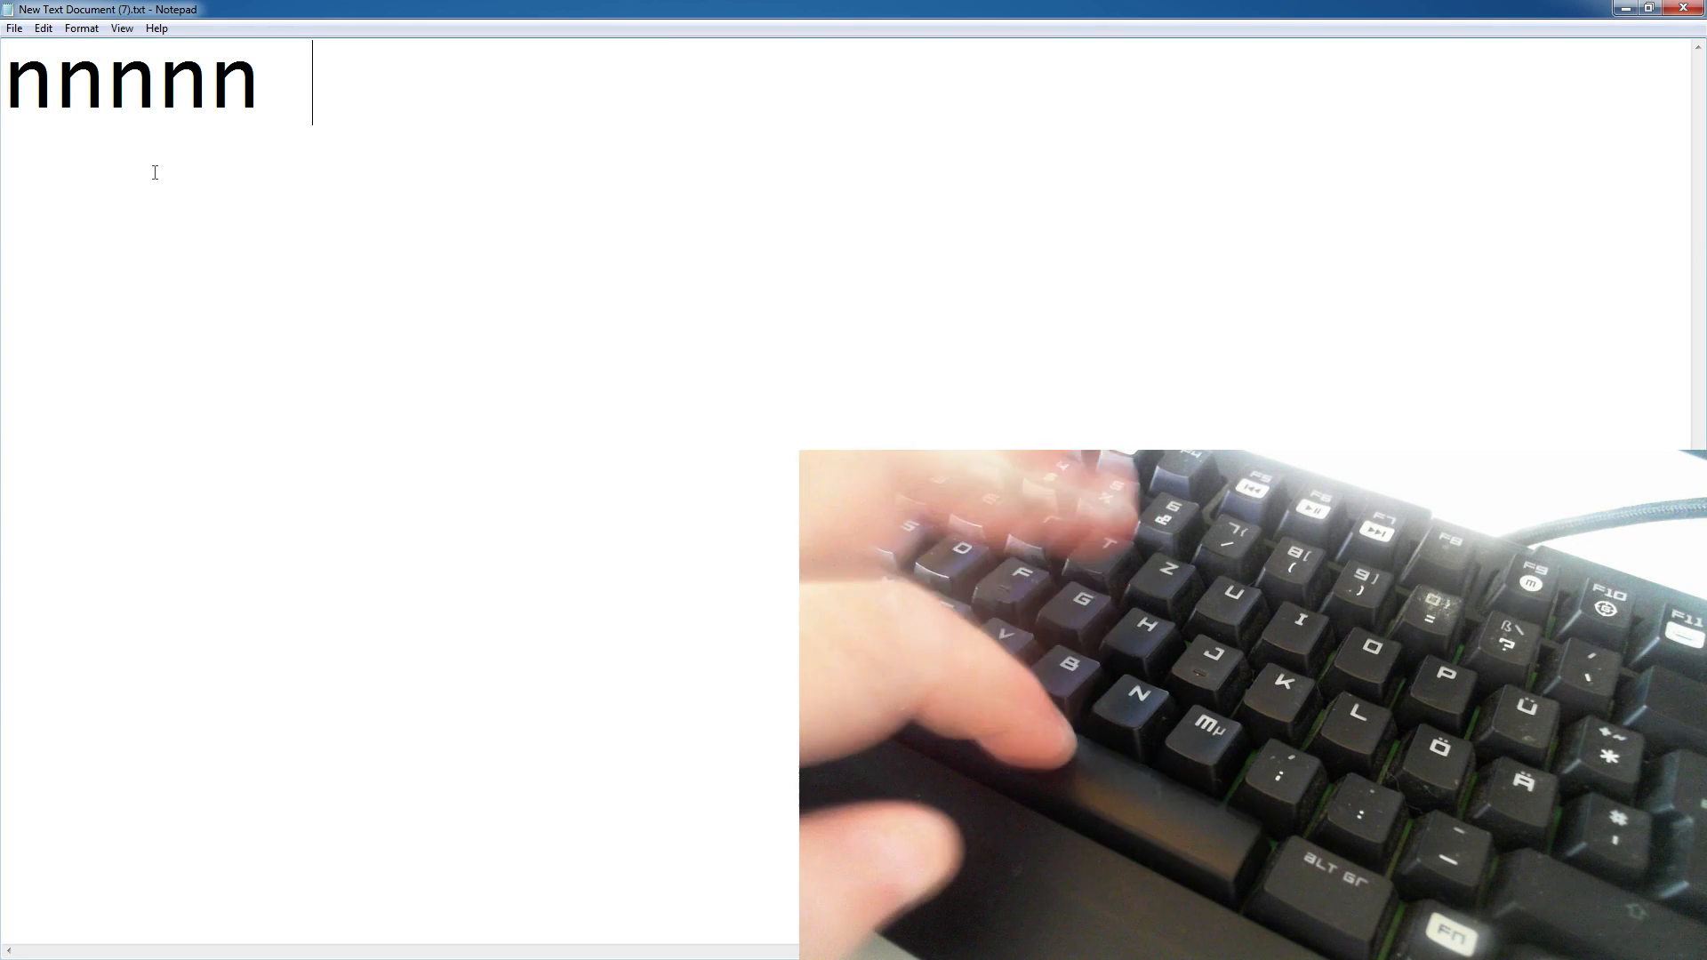
type("nnbnb")
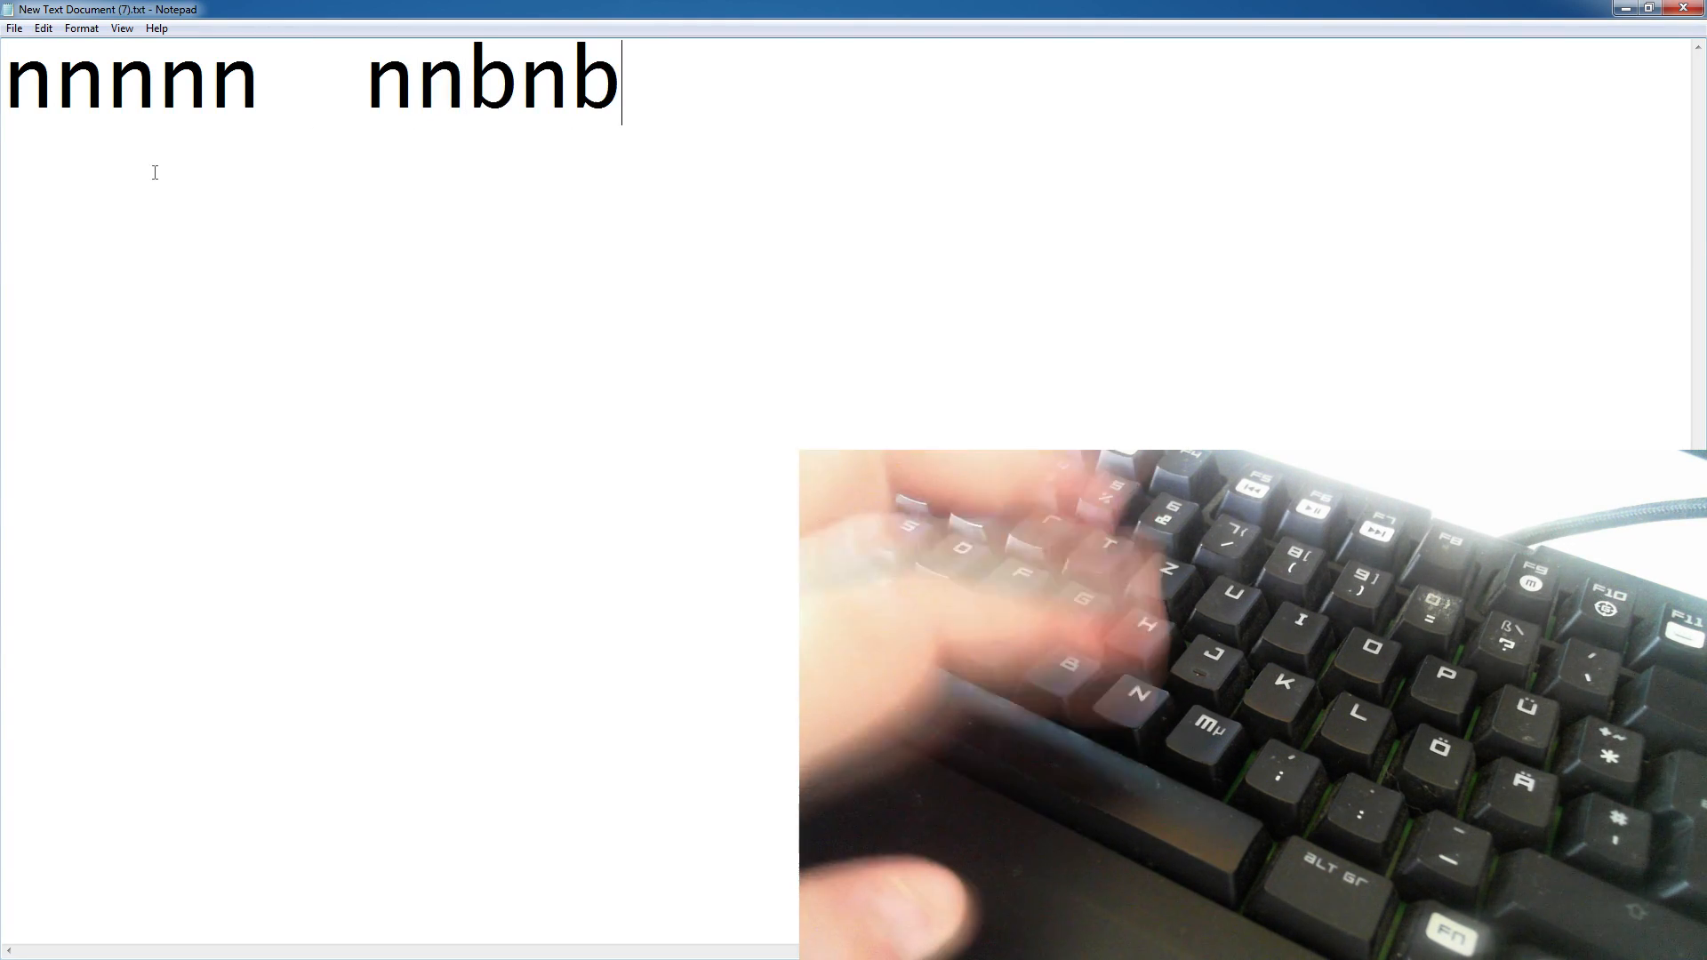
type("nvvbnn")
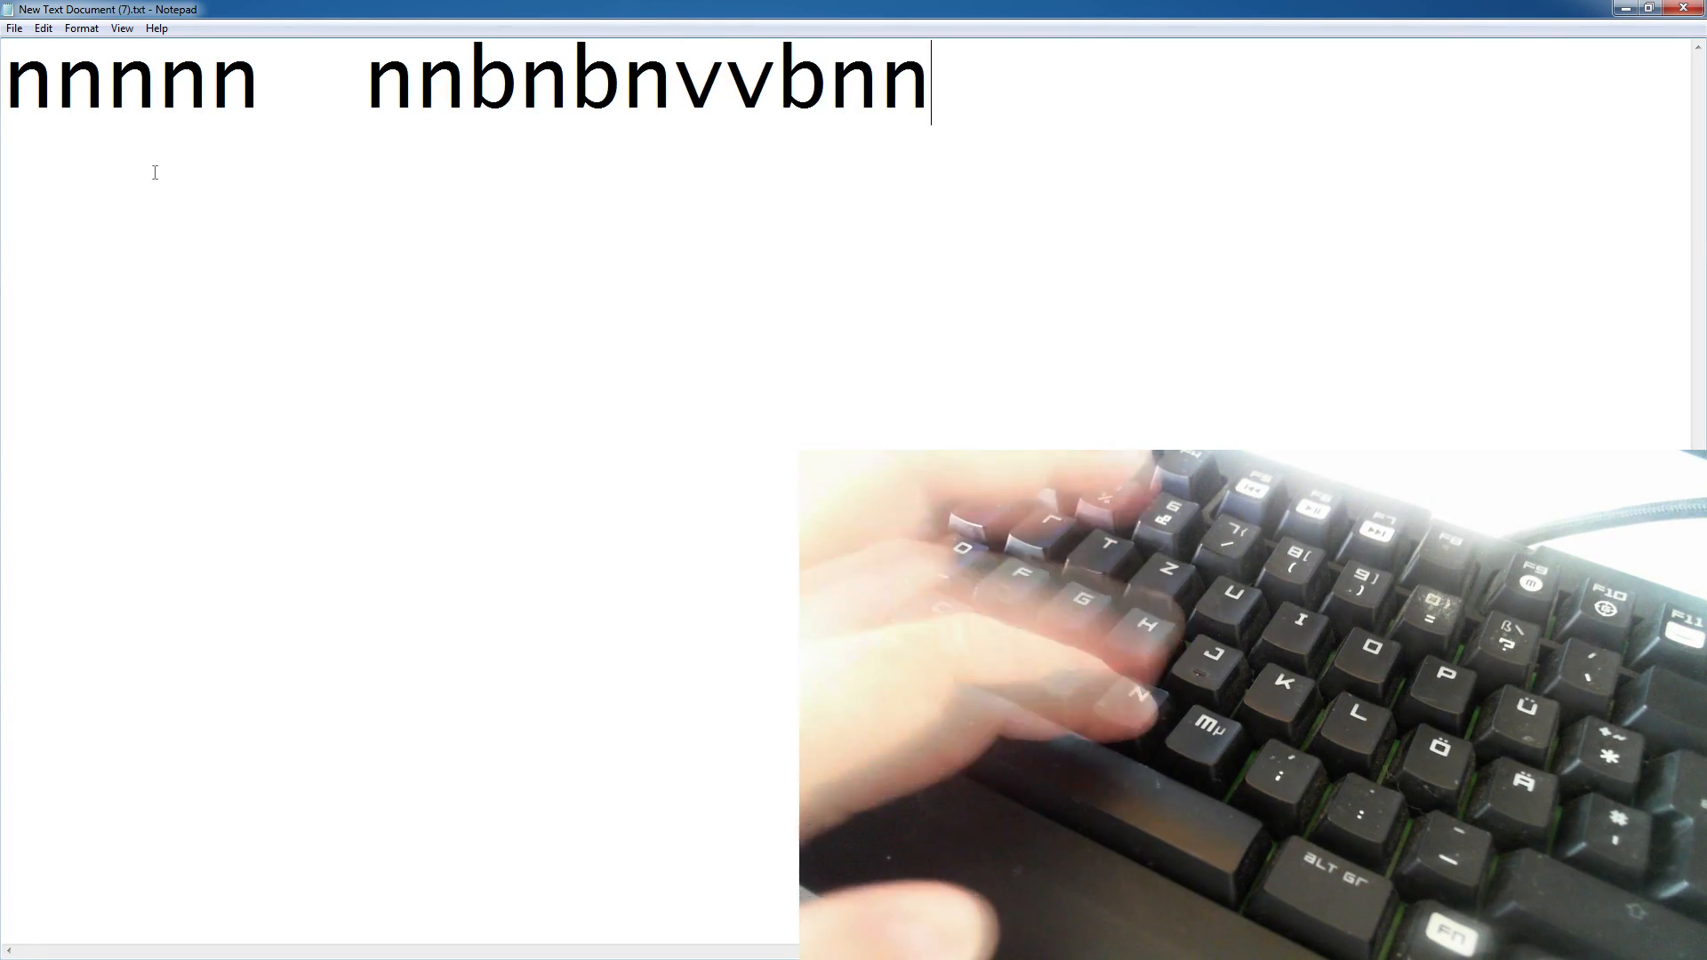